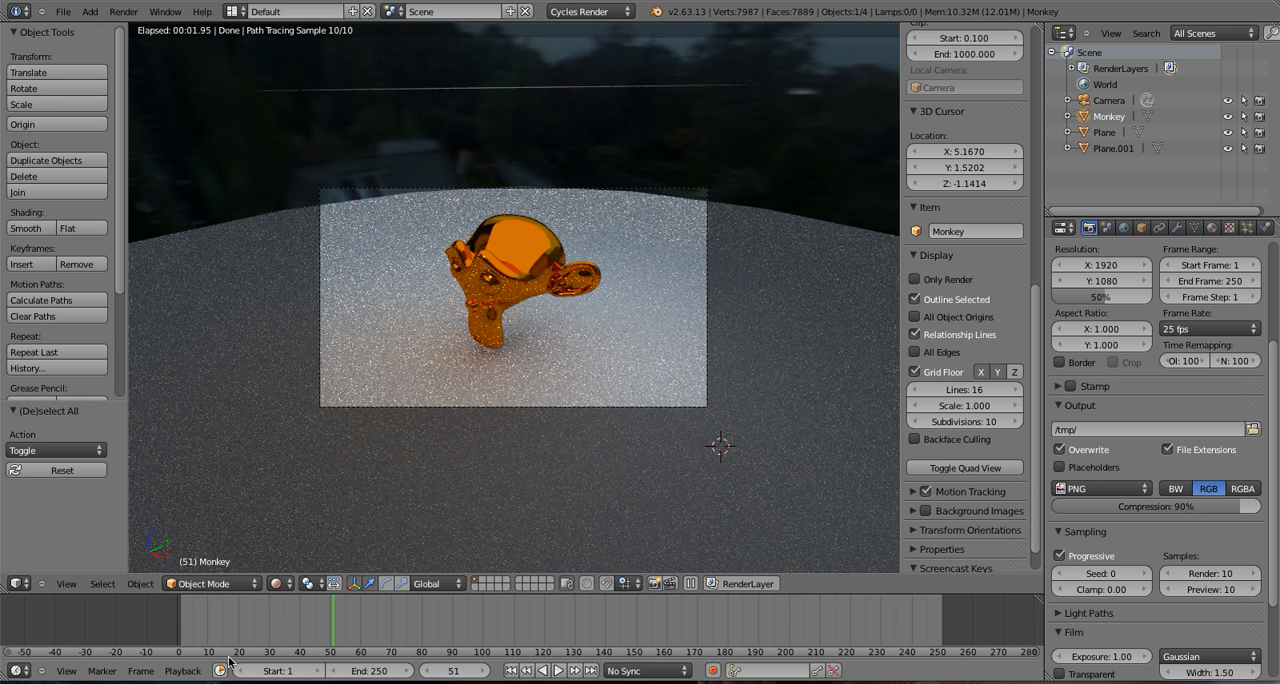
pyautogui.moveTo(230, 660)
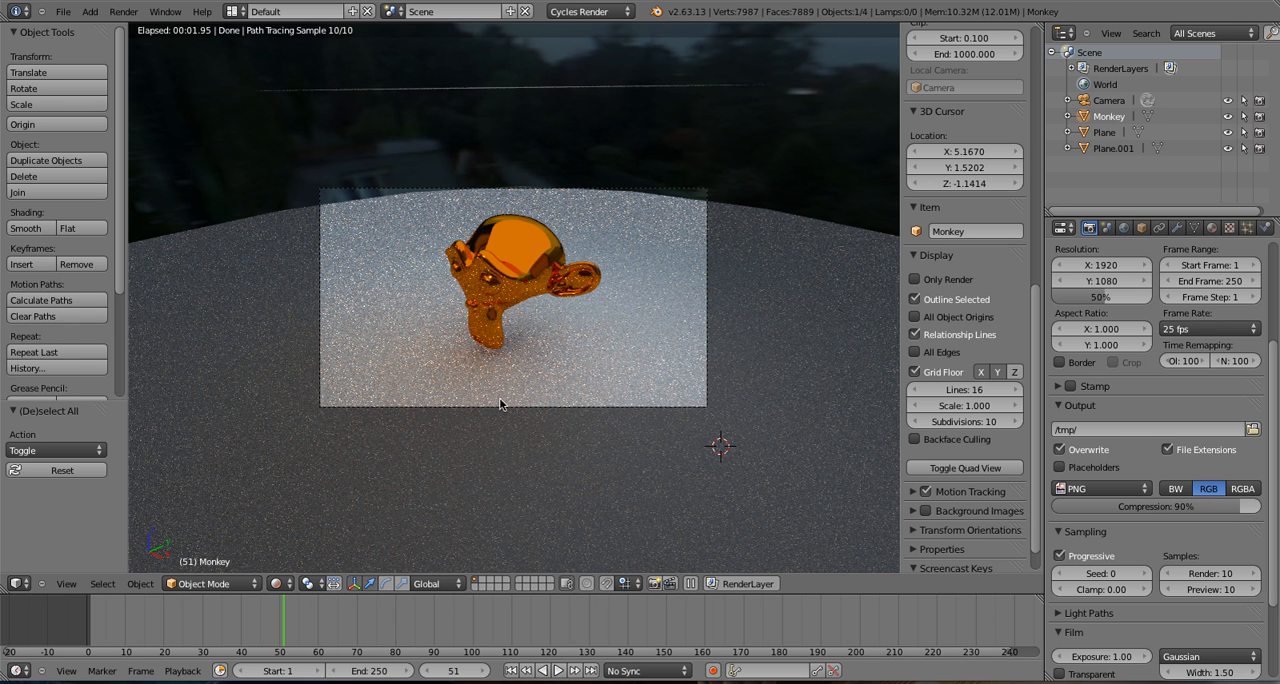
pyautogui.moveTo(444, 284)
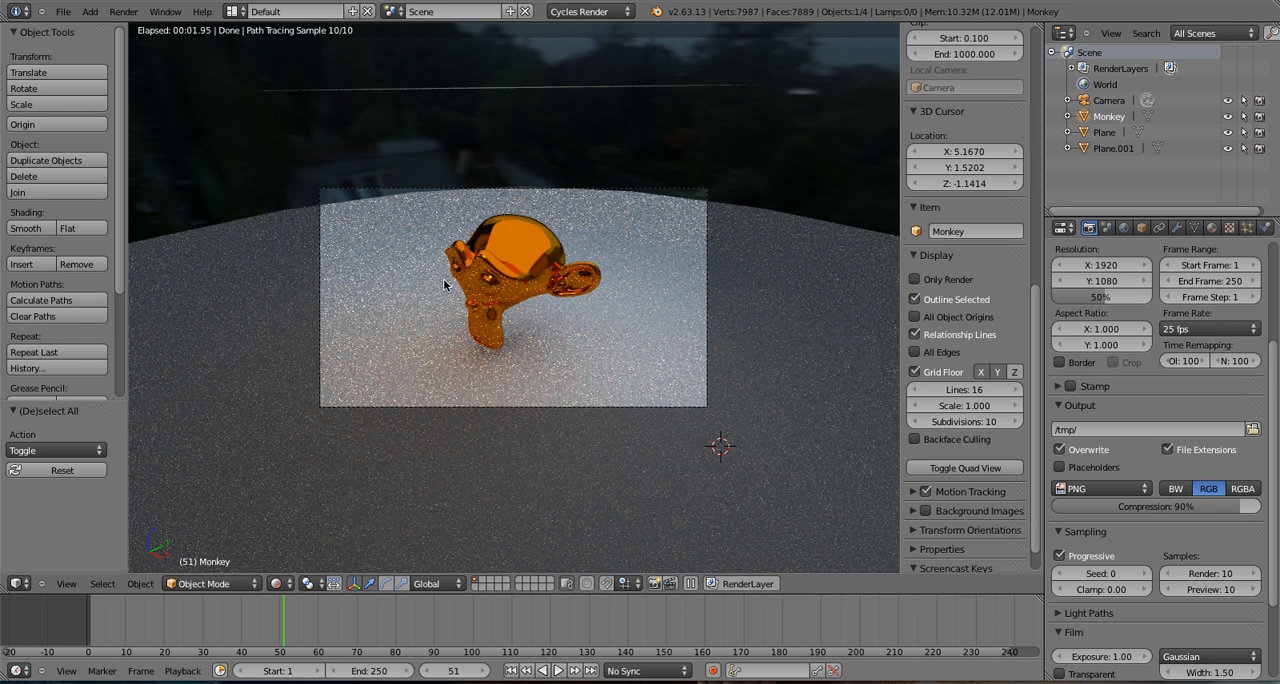
pyautogui.moveTo(490, 358)
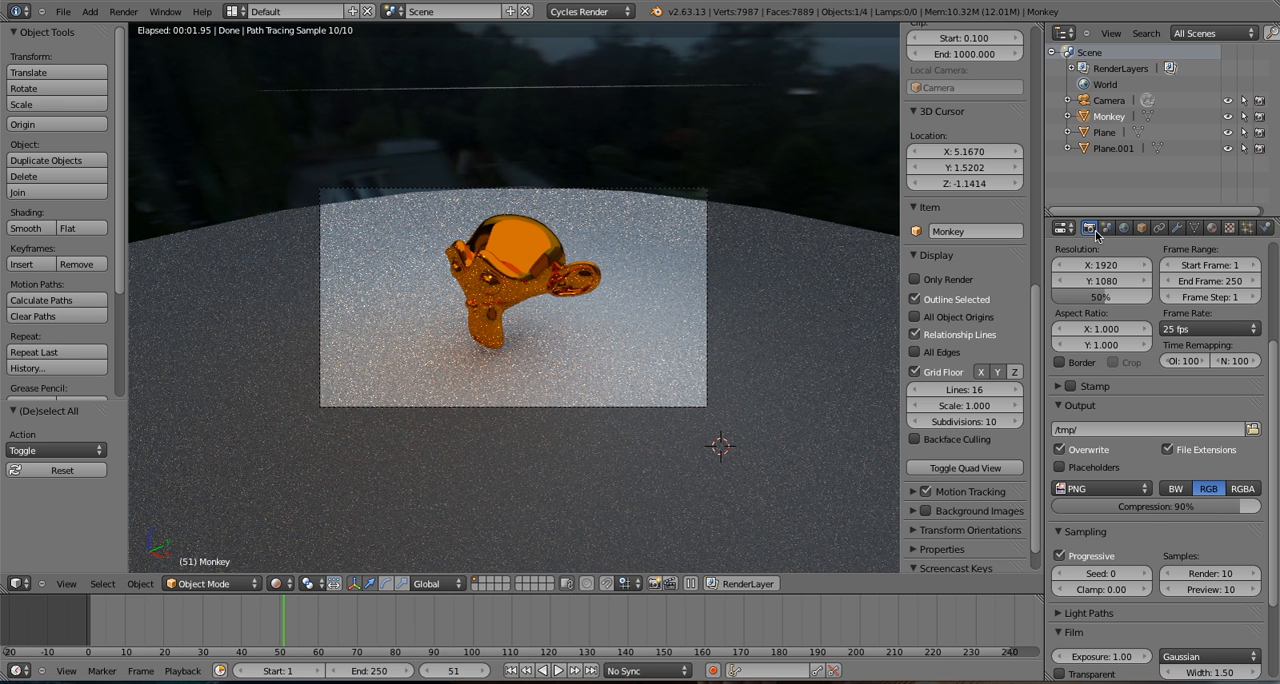
pyautogui.moveTo(680, 420)
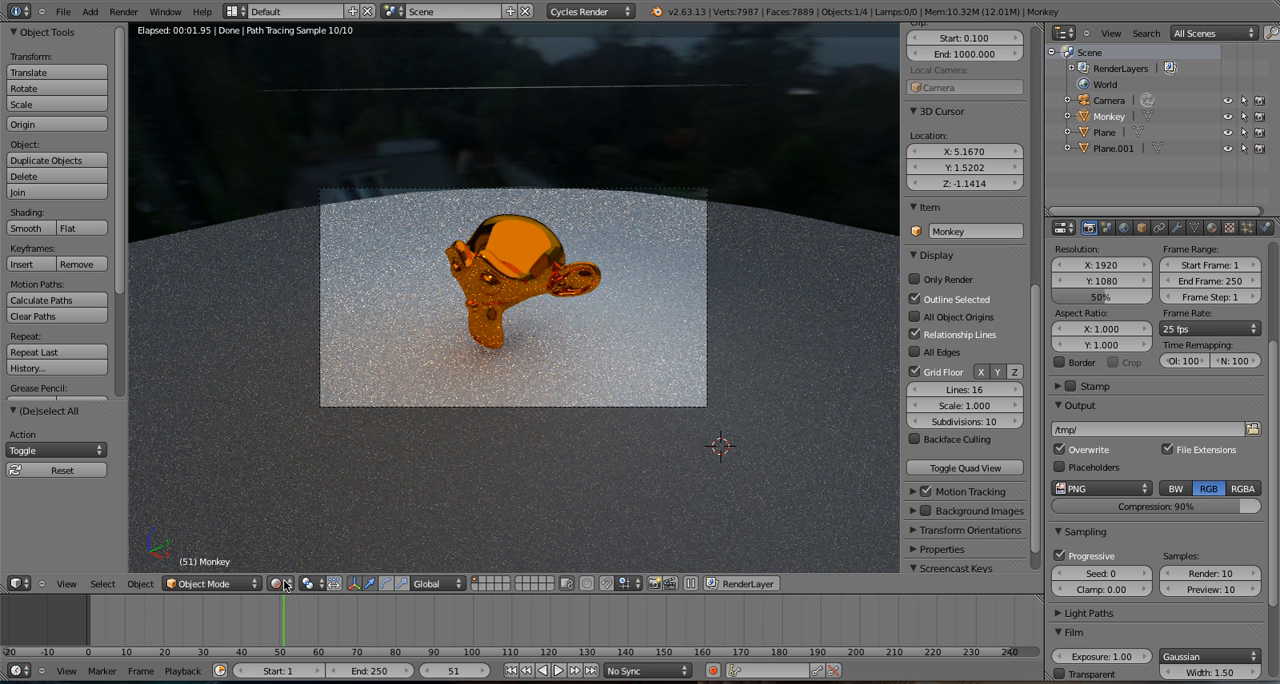
# Switch the 3D viewport shading from Rendered to Solid.
pyautogui.click(276, 584)
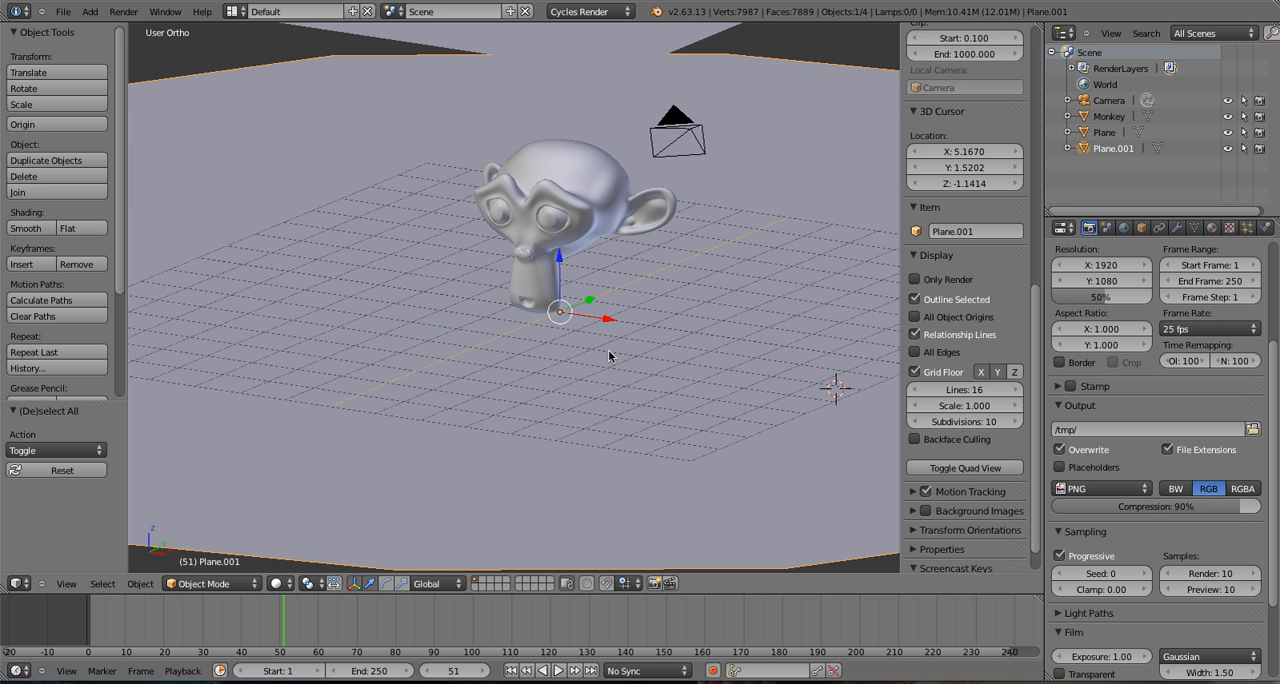
pyautogui.moveTo(632, 356)
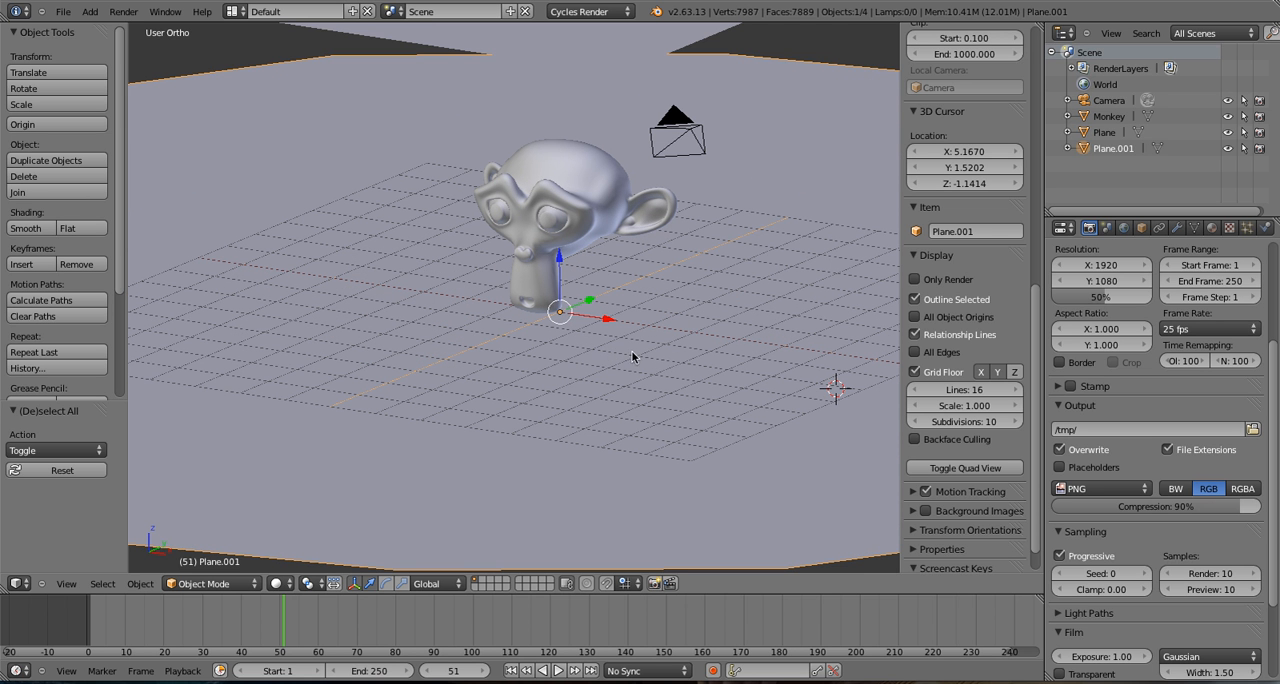
# In the World settings, unlink the free_005.hdr environment texture from the Color input.
pyautogui.click(1108, 228)
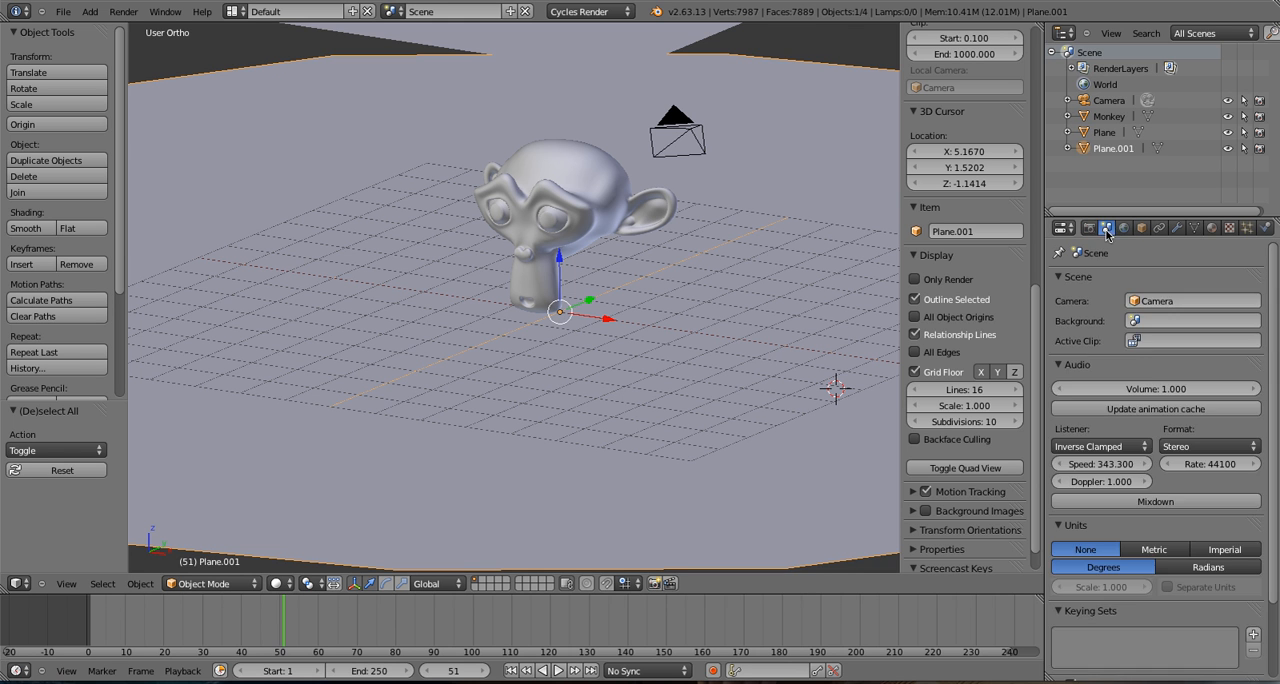
pyautogui.click(1124, 228)
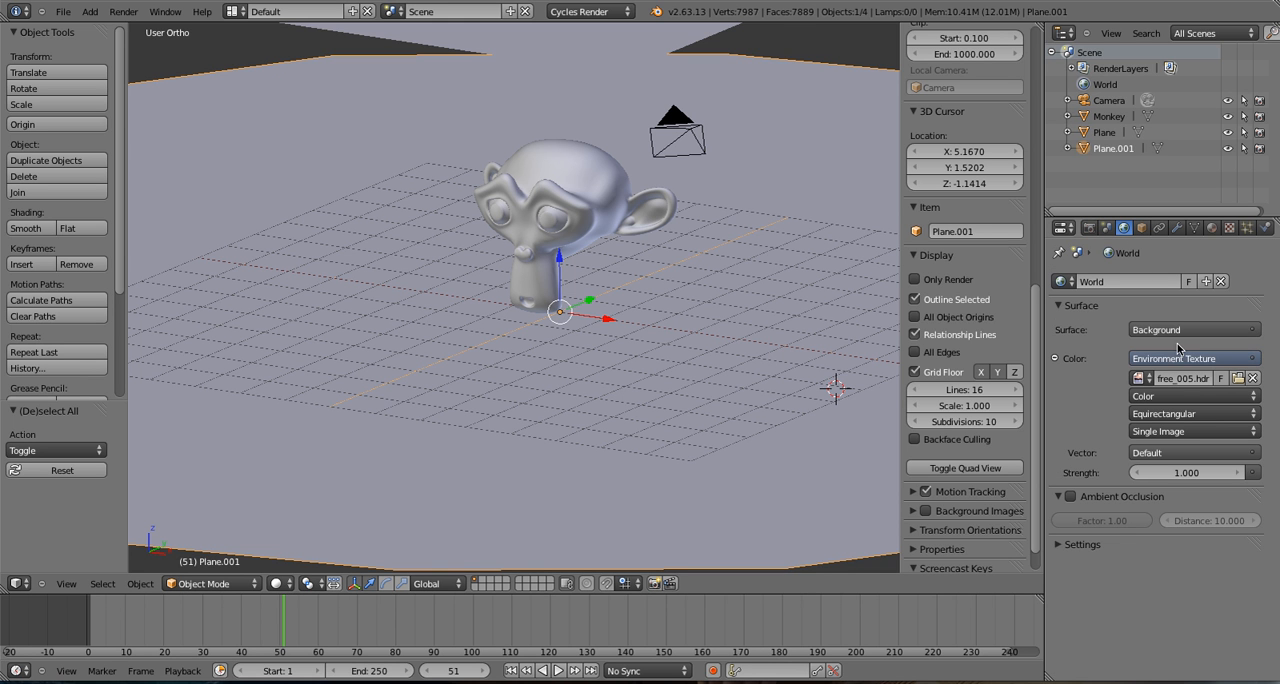
pyautogui.moveTo(1248, 368)
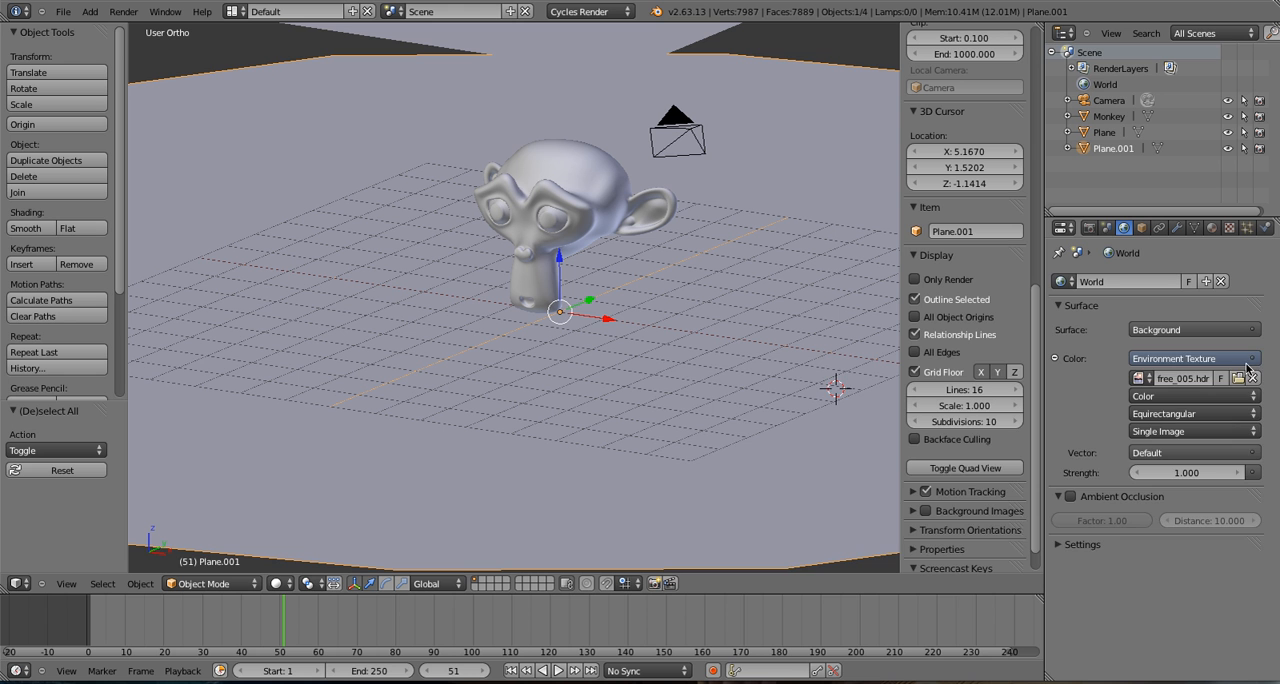
pyautogui.click(1190, 358)
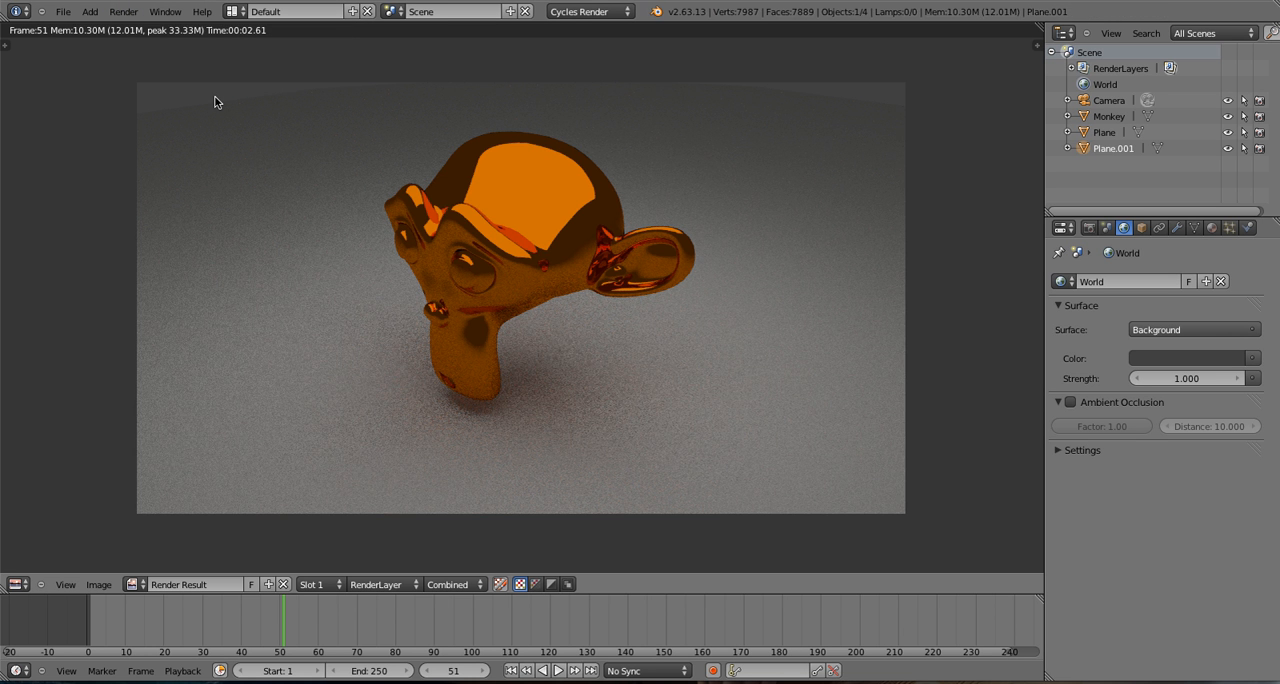
pyautogui.moveTo(446, 196)
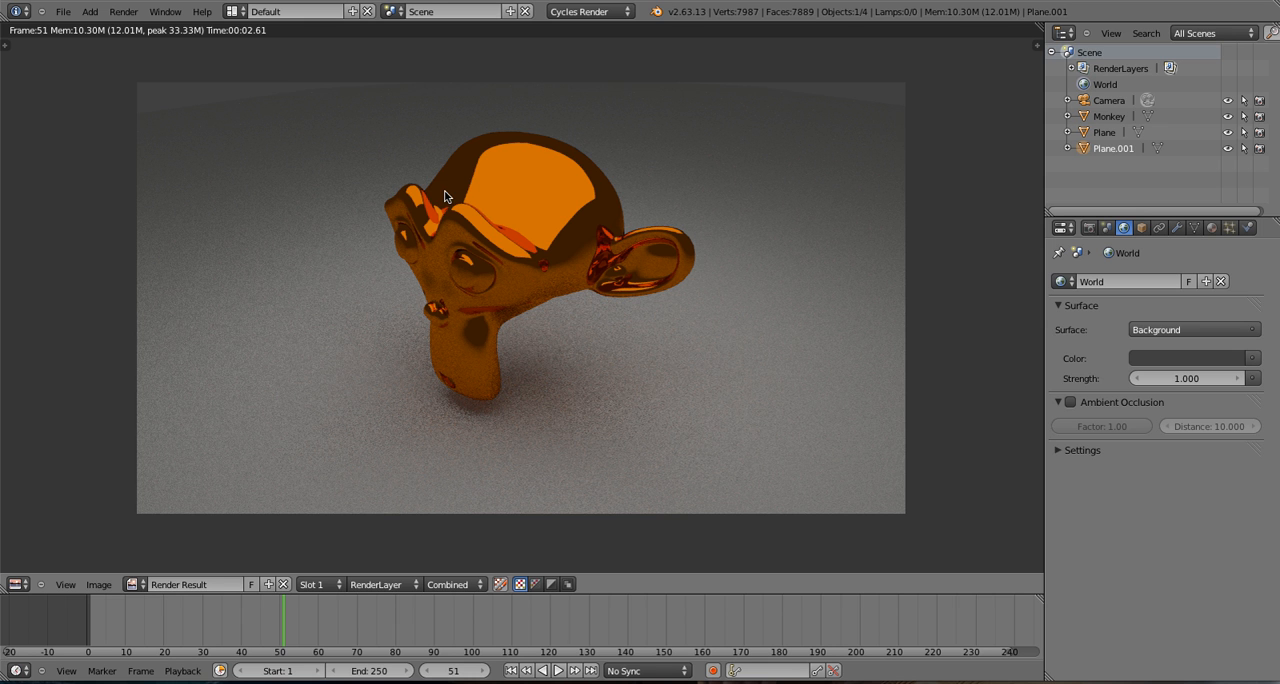
pyautogui.moveTo(708, 304)
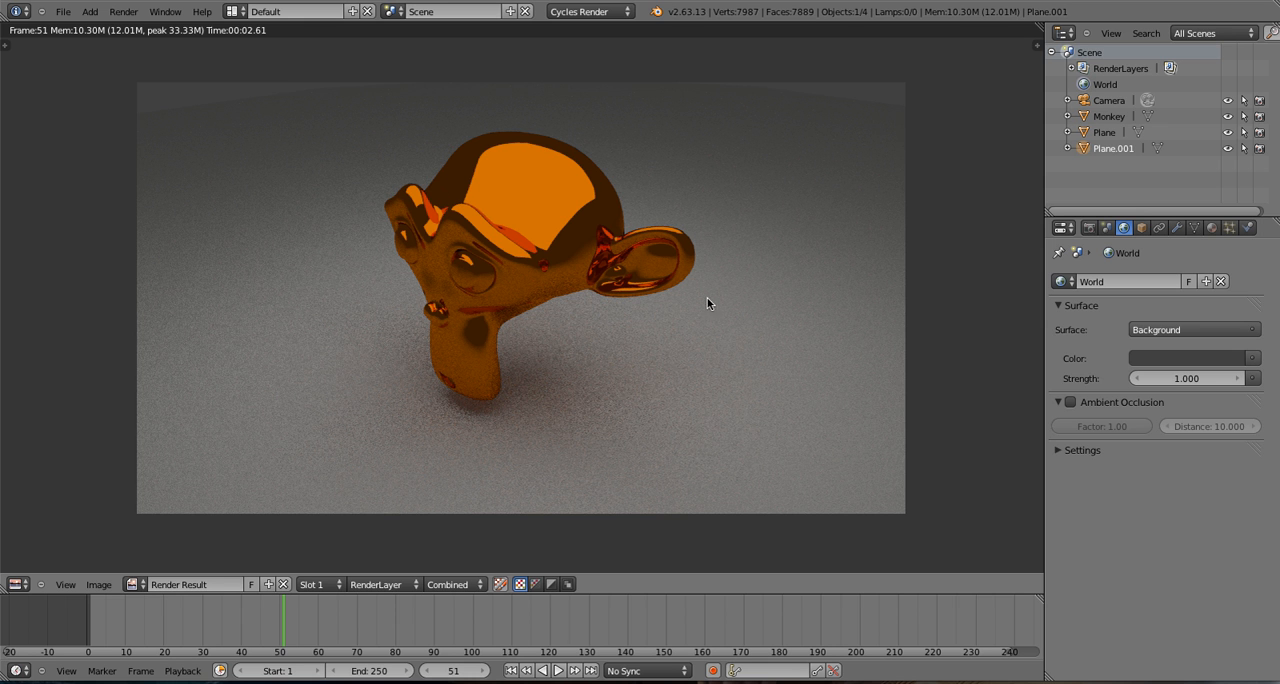
pyautogui.moveTo(828, 320)
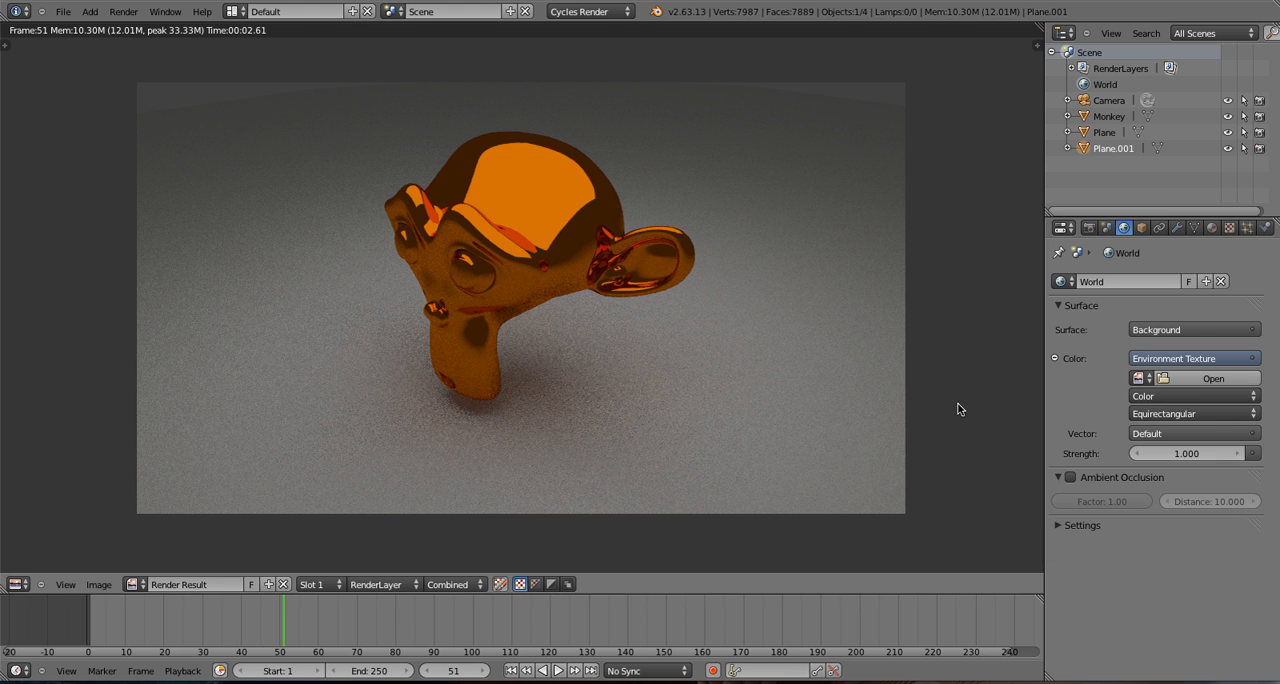
# Browse to and load free_005.hdr as the world's environment texture image.
pyautogui.click(1212, 376)
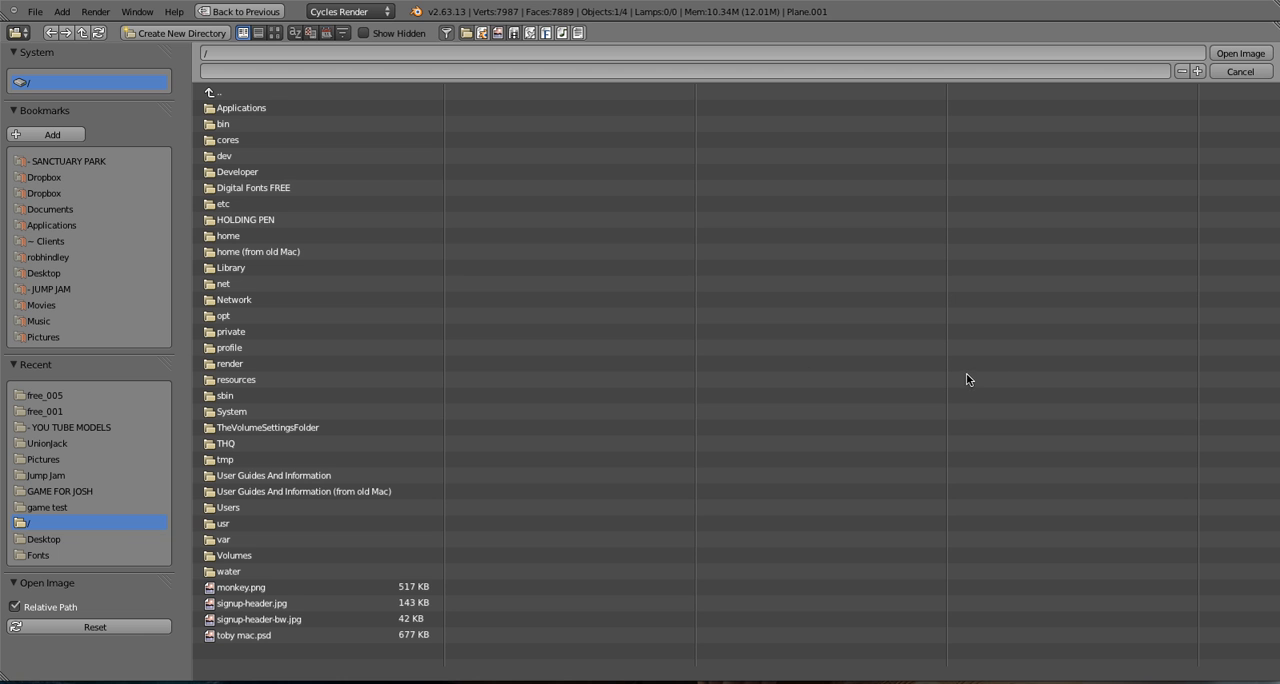
pyautogui.moveTo(144, 358)
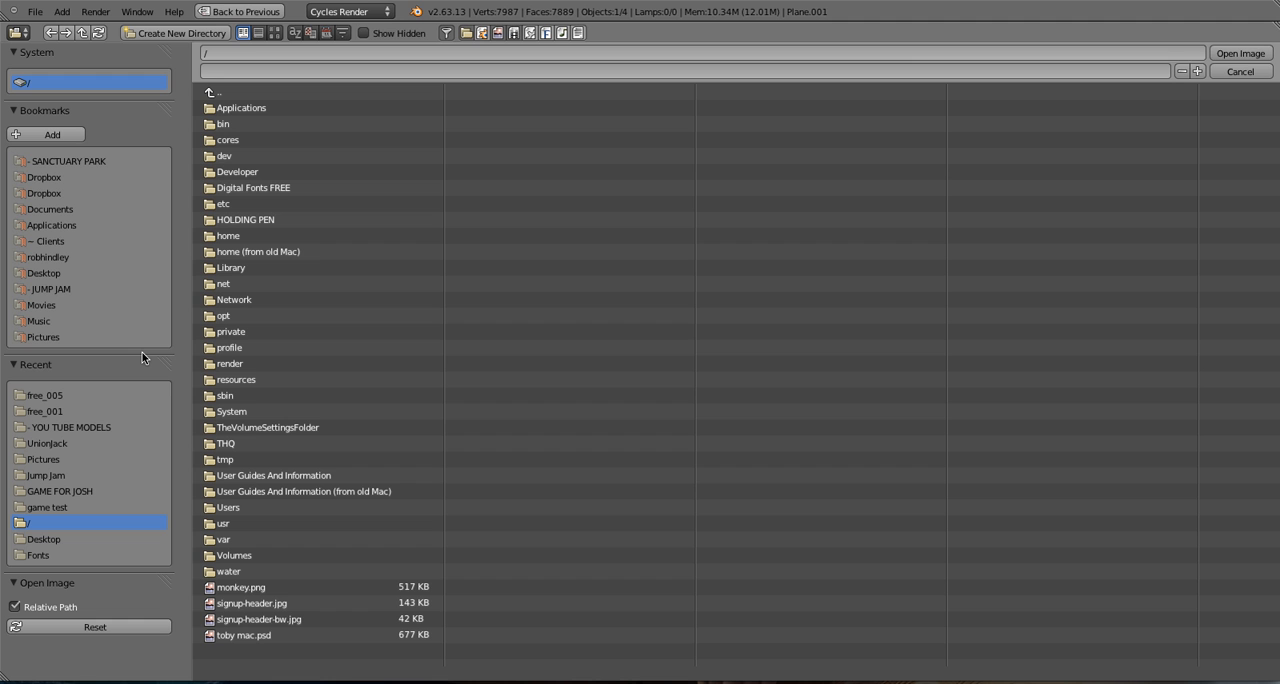
pyautogui.moveTo(128, 388)
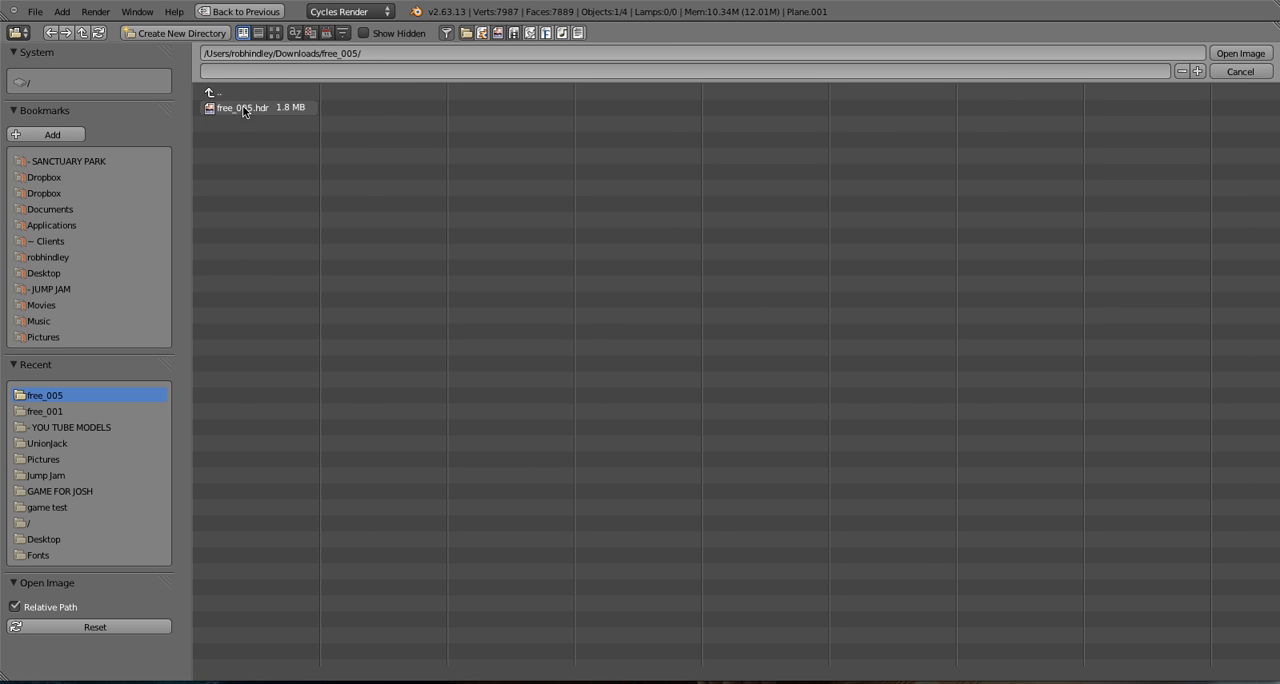
pyautogui.click(244, 108)
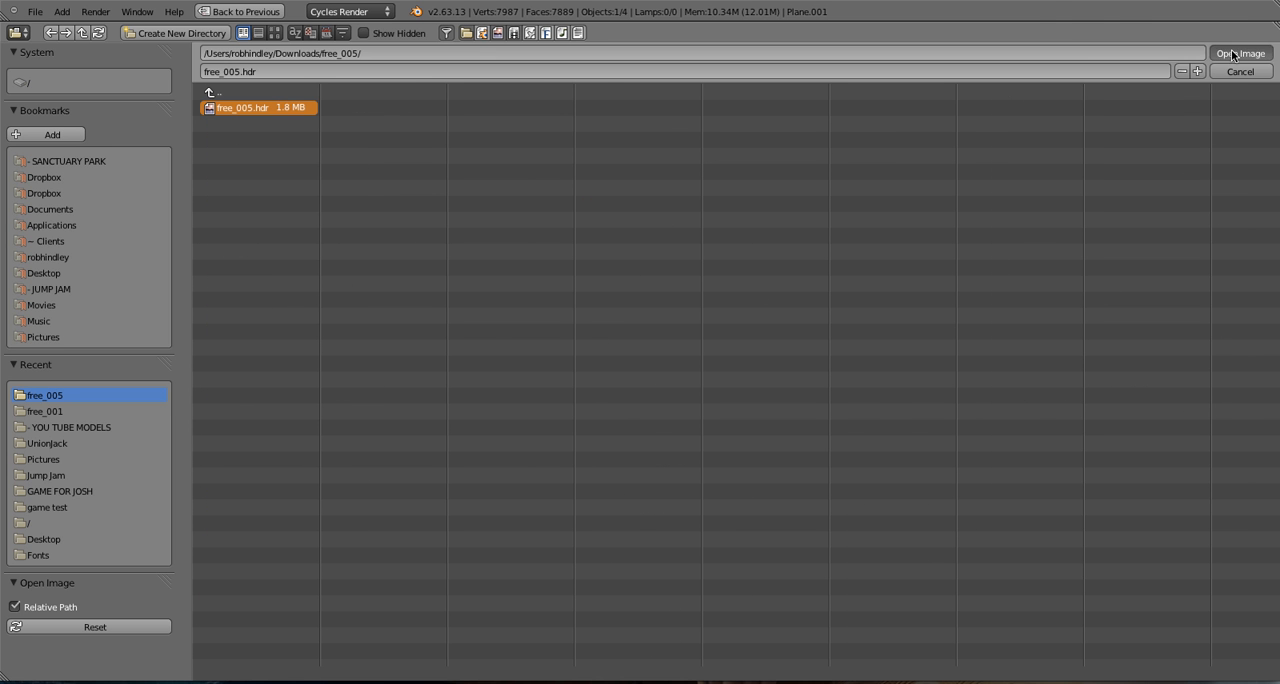
pyautogui.click(1240, 52)
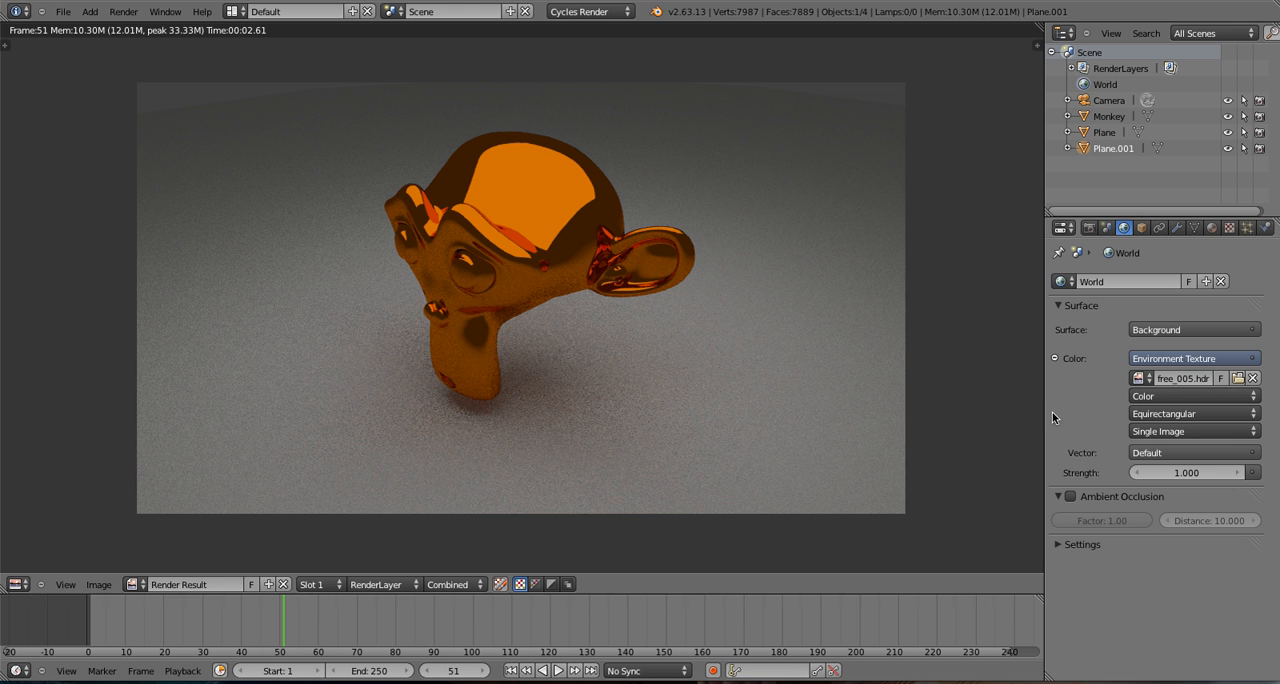
pyautogui.moveTo(244, 548)
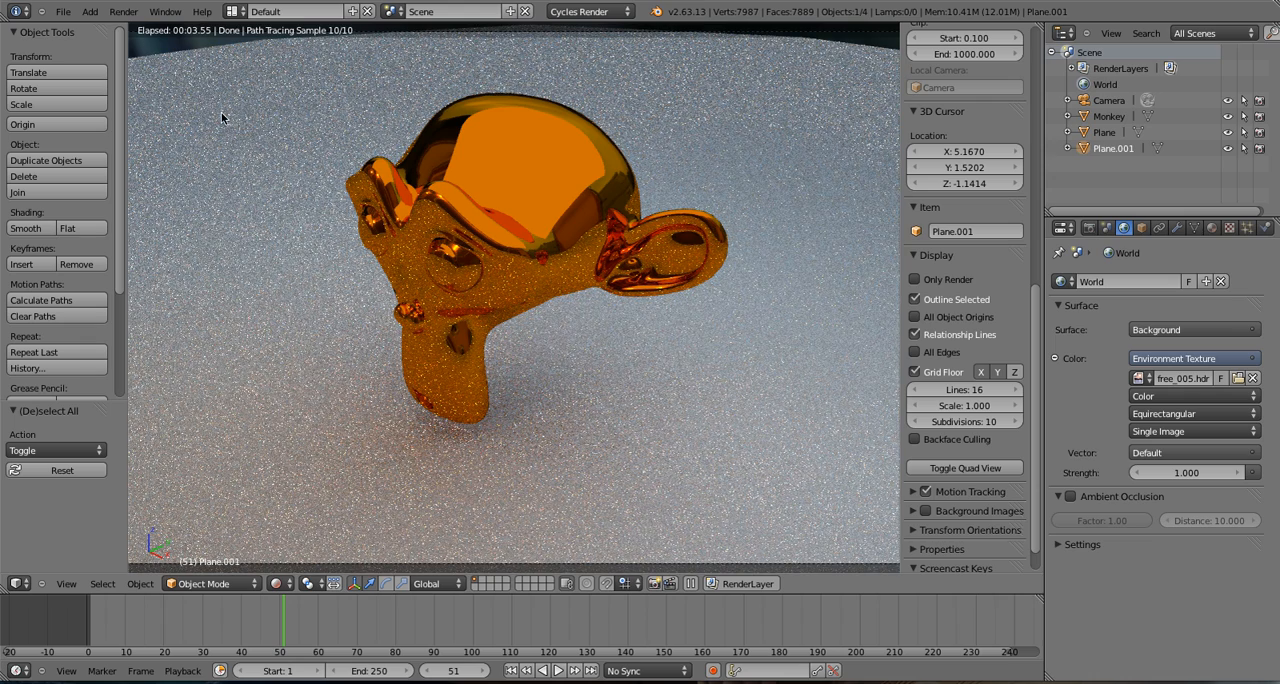
pyautogui.moveTo(530, 248)
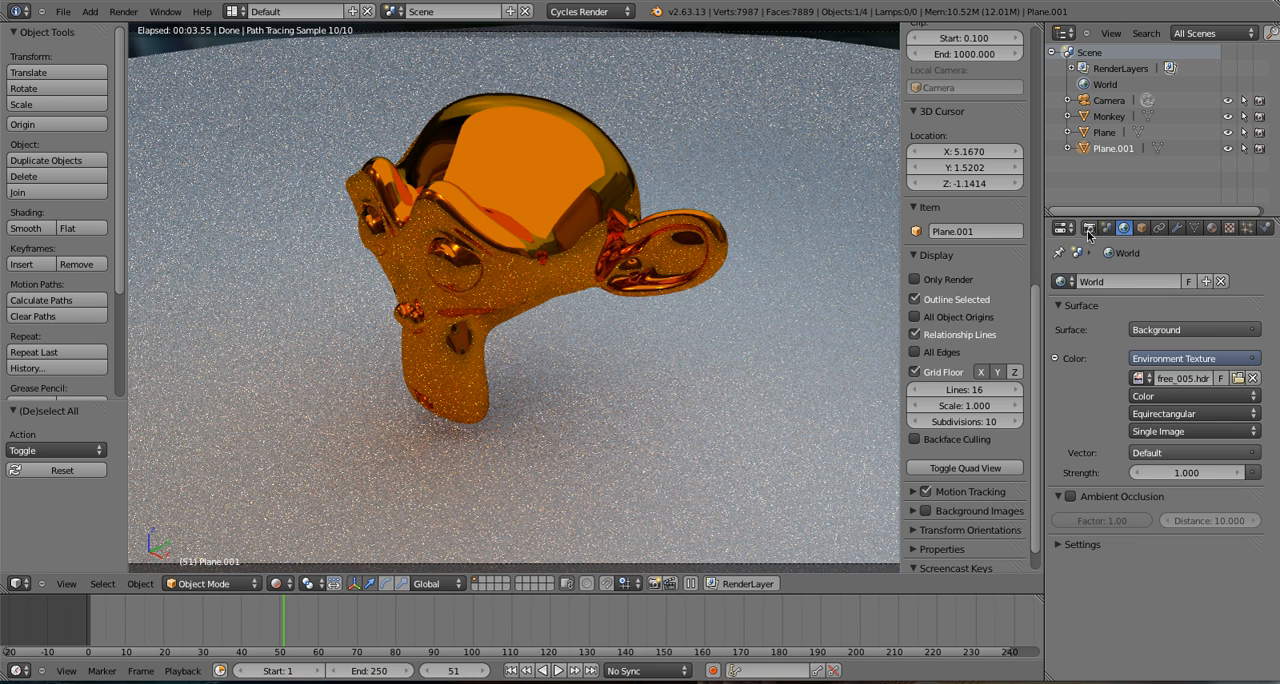
# In Render settings set Sampling Clamp to 0.50 and collapse the Film panel.
pyautogui.click(1088, 228)
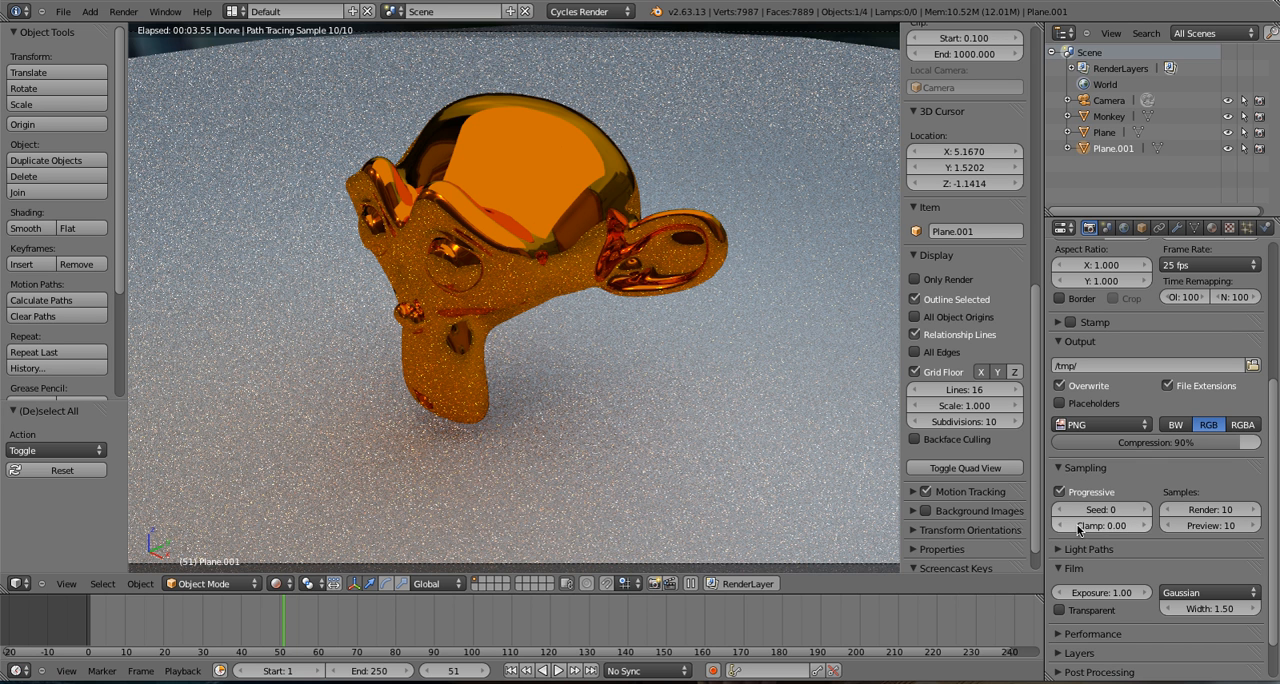
pyautogui.moveTo(1100, 524)
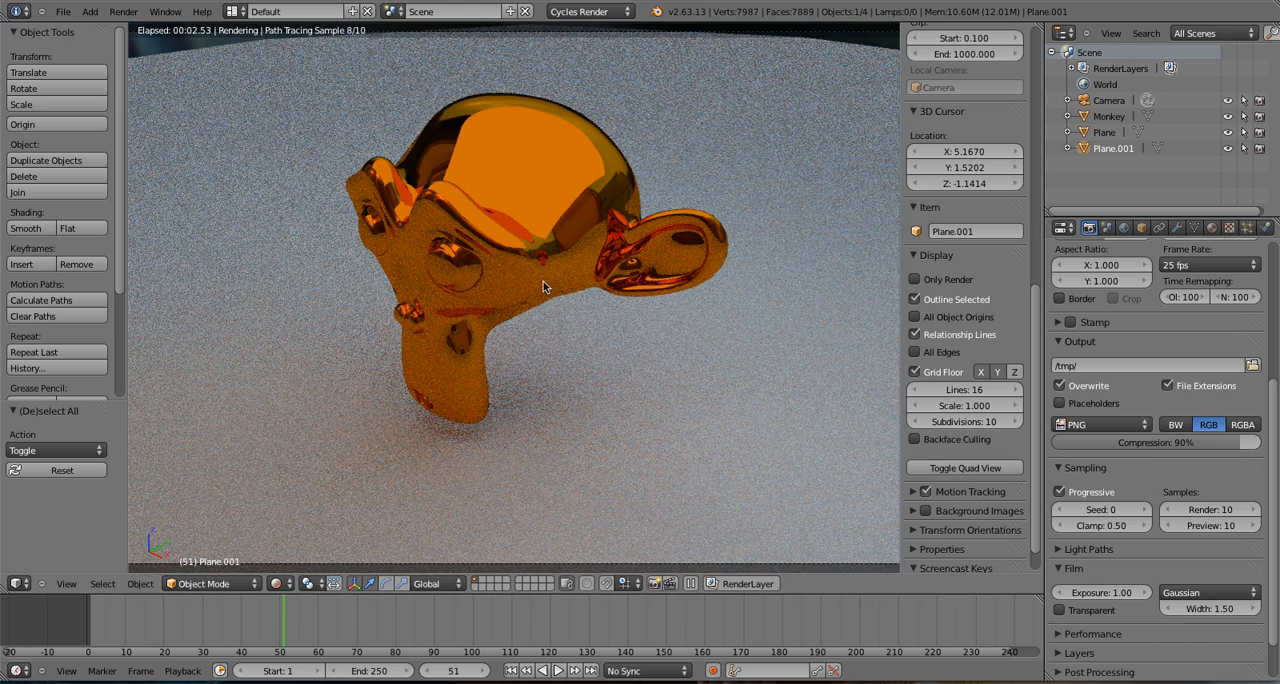
pyautogui.moveTo(802, 496)
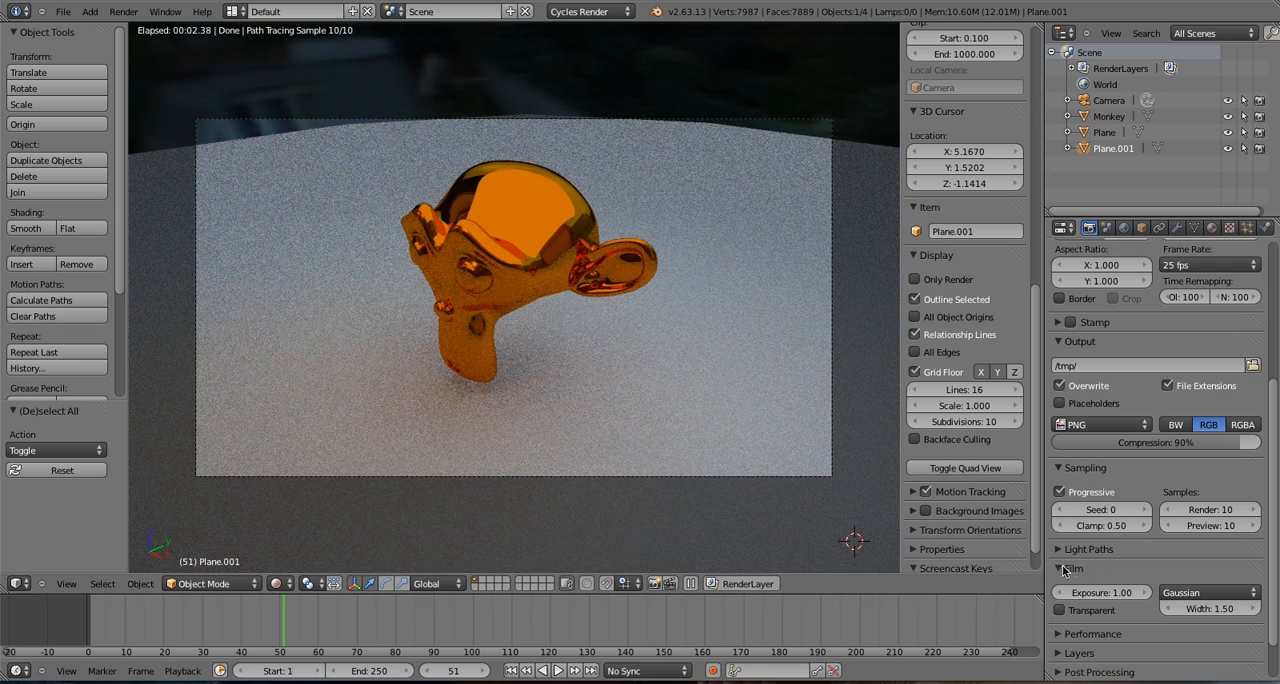
pyautogui.click(1072, 568)
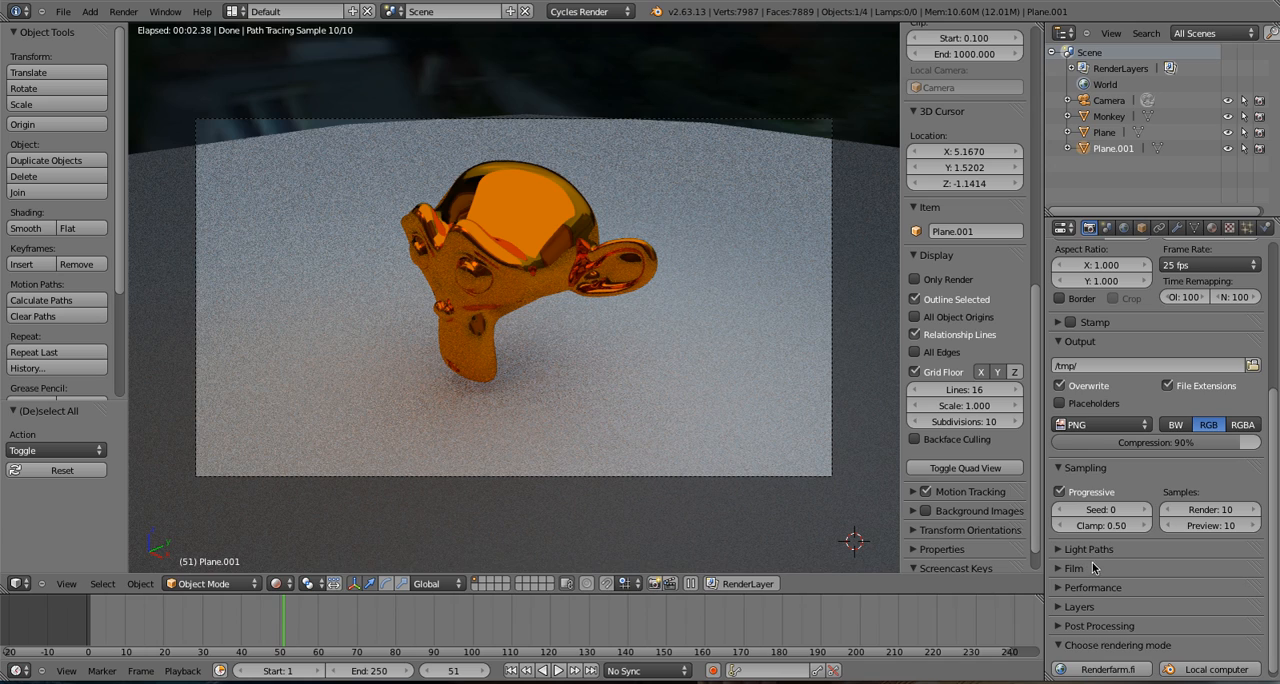